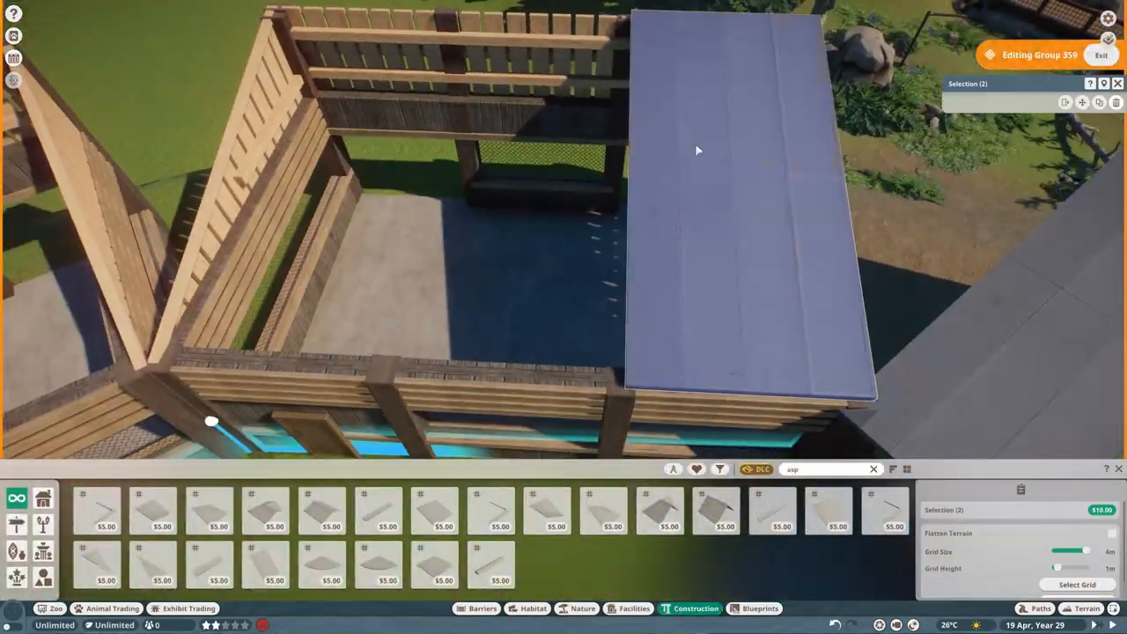
- Leave the roof group and place leafy plants and ferns on the dirt beside the shelter base
key("Escape")
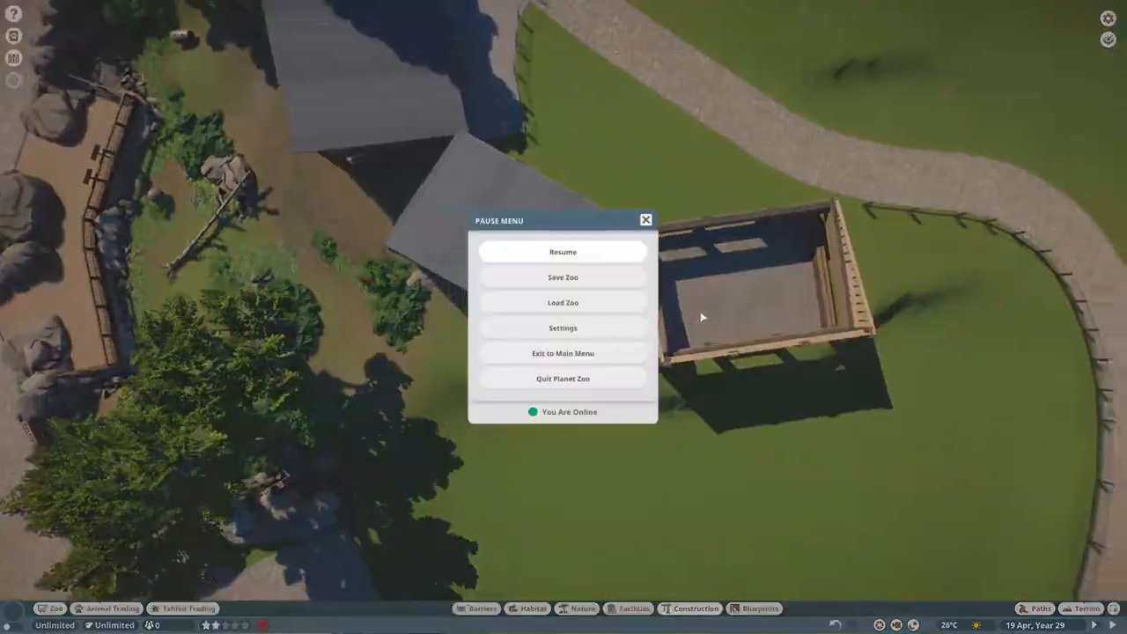
left_click(562, 251)
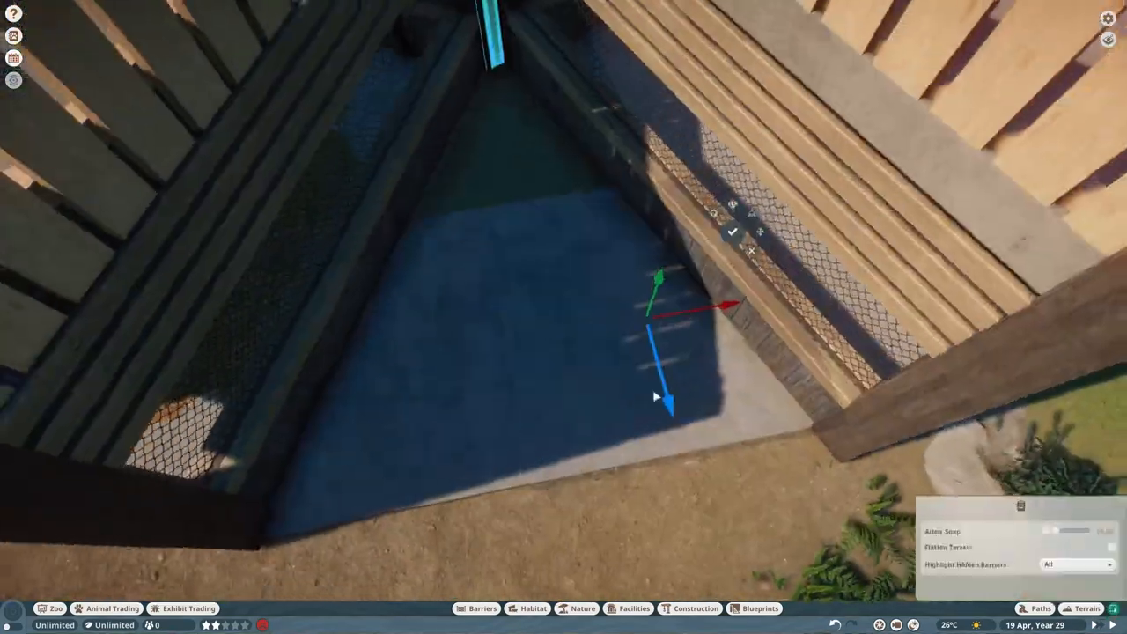
scroll("down", 3)
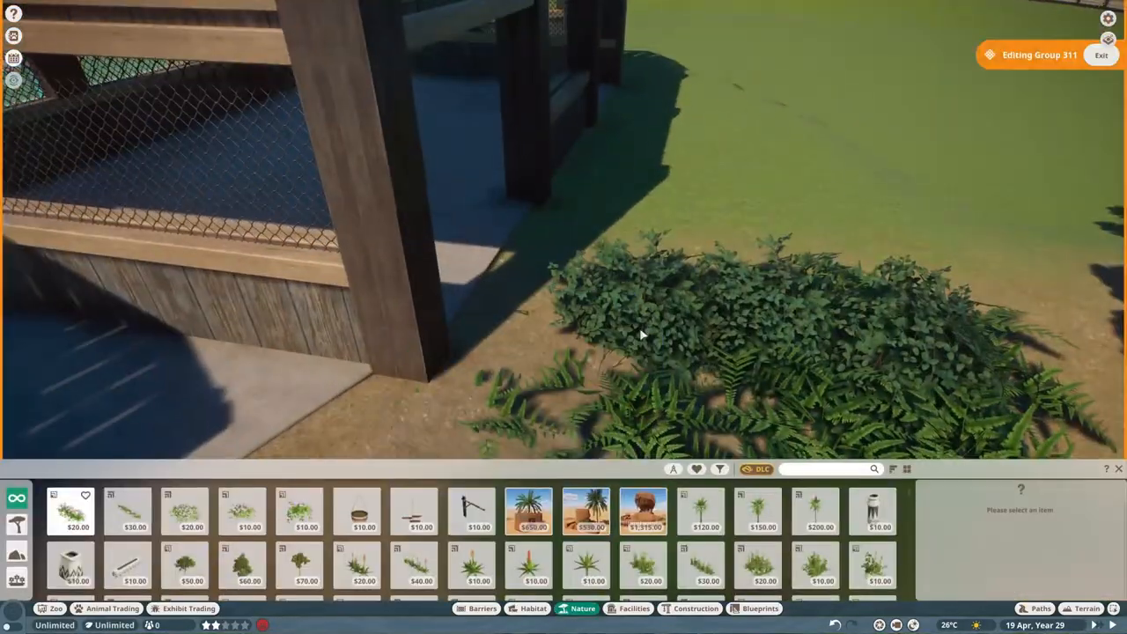
- Ring the mulch pit with rocks and foliage, then roof three shelter wings in asphalt
left_click(1086, 609)
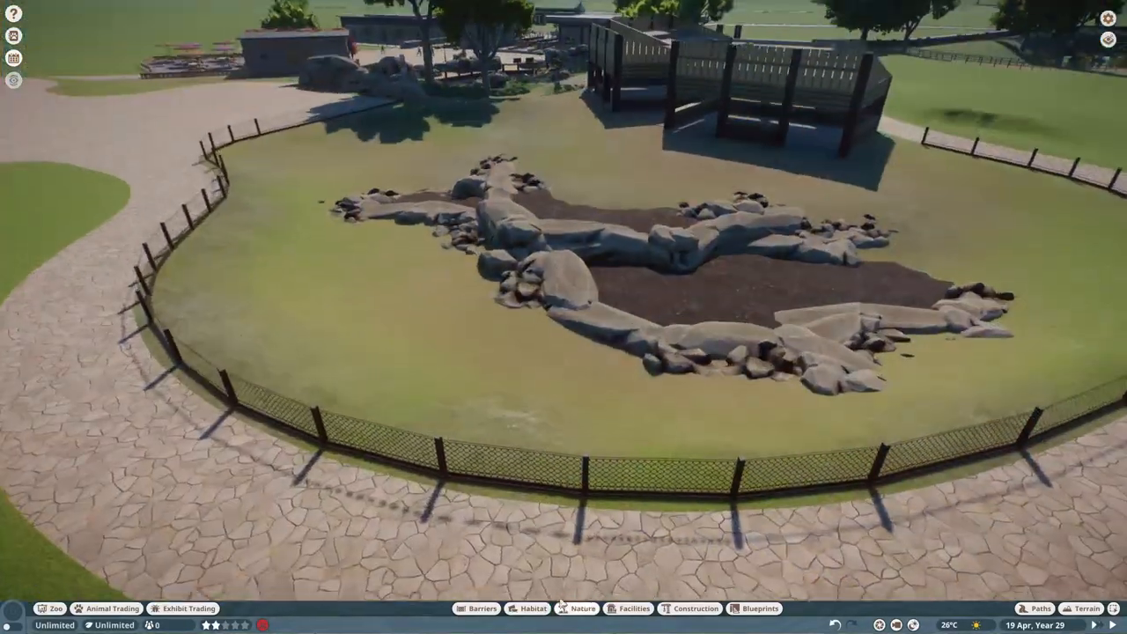
left_click(582, 609)
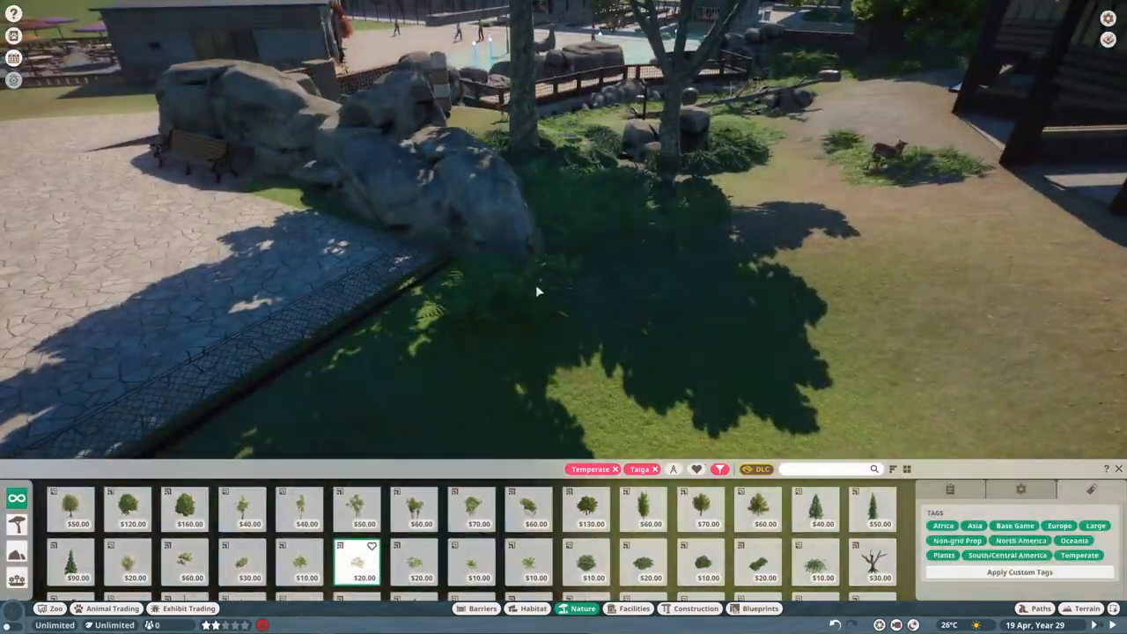
left_click(482, 608)
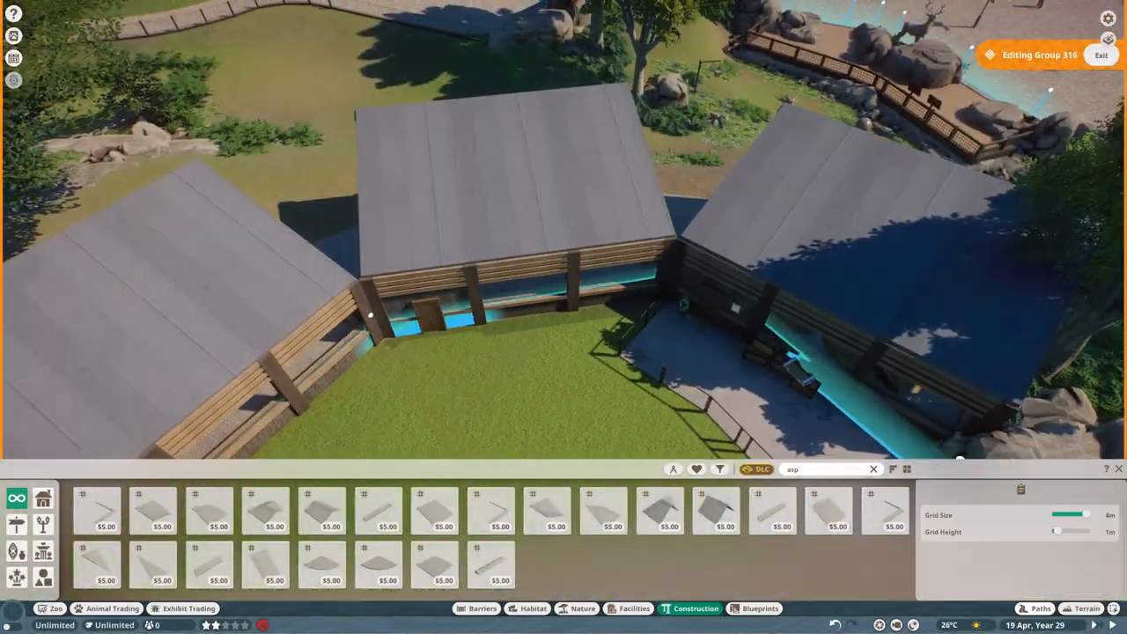
- Cover the shelter with joined asphalt roof sheets topped by small triangular roof pieces
left_click(96, 509)
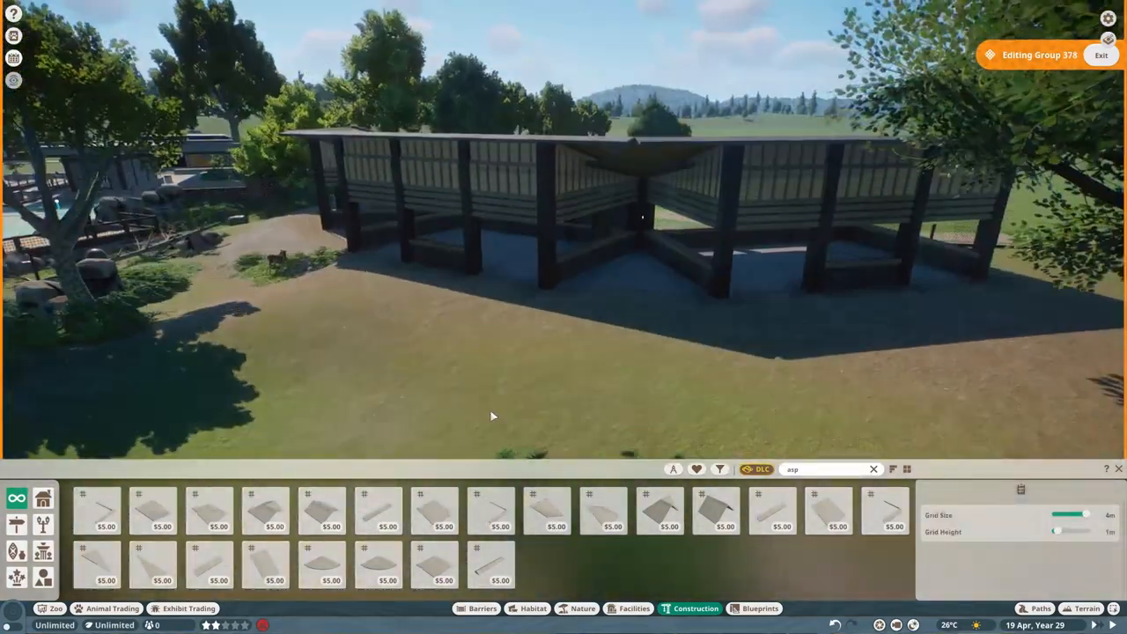
left_click(1101, 55)
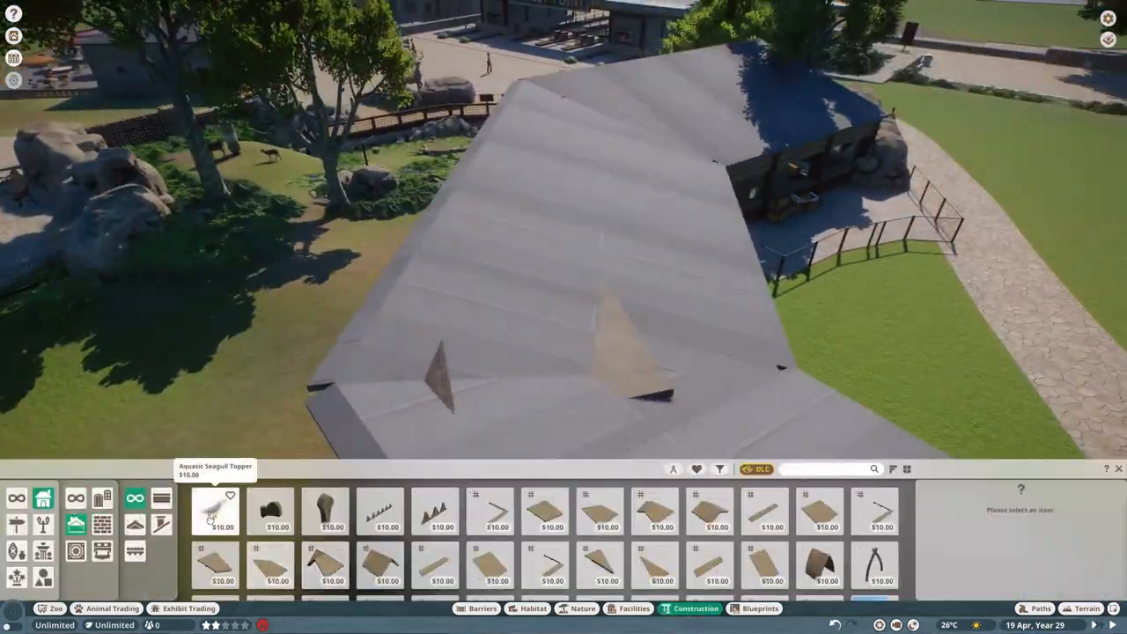
- Edge the mulch habitat with cobblestones and chain-link fence, adding a stone pillar
left_click(491, 511)
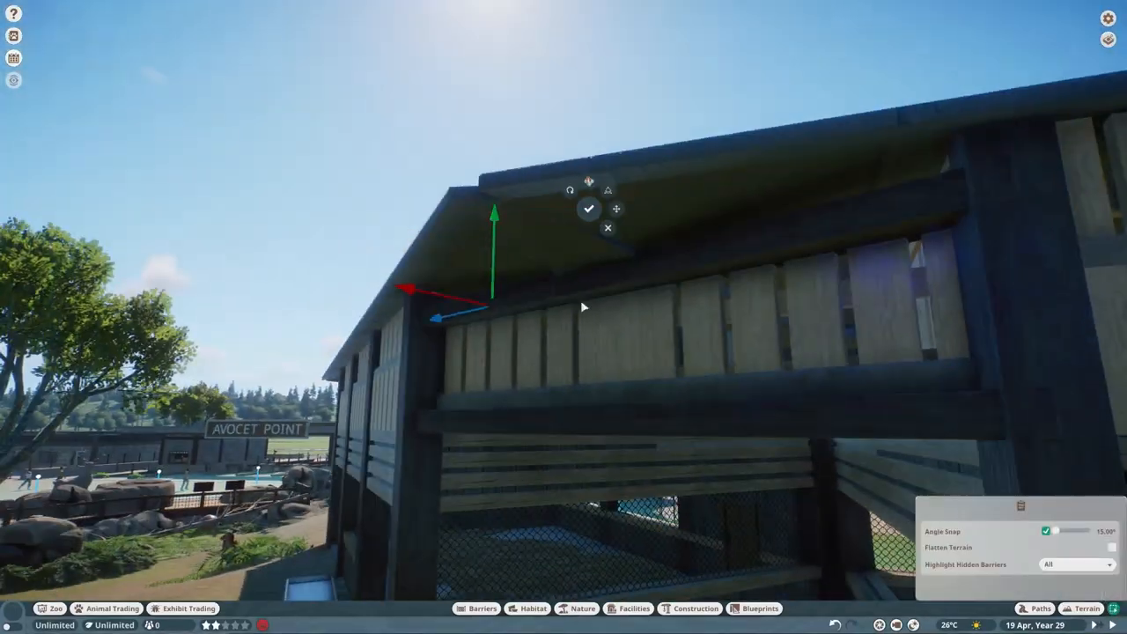
left_click(696, 609)
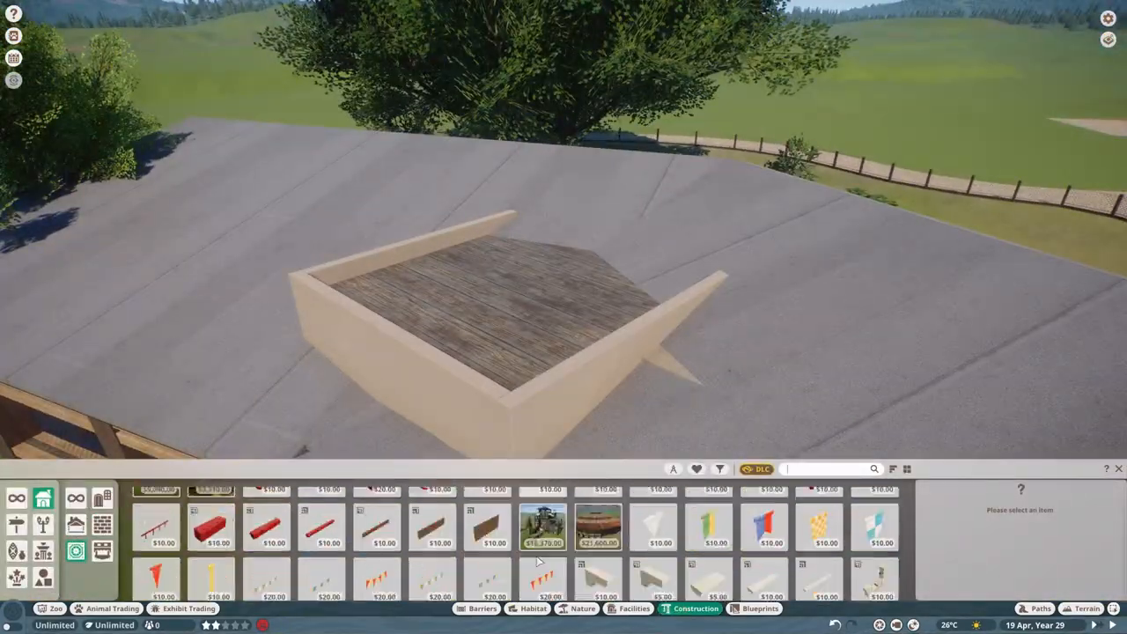
left_click(598, 568)
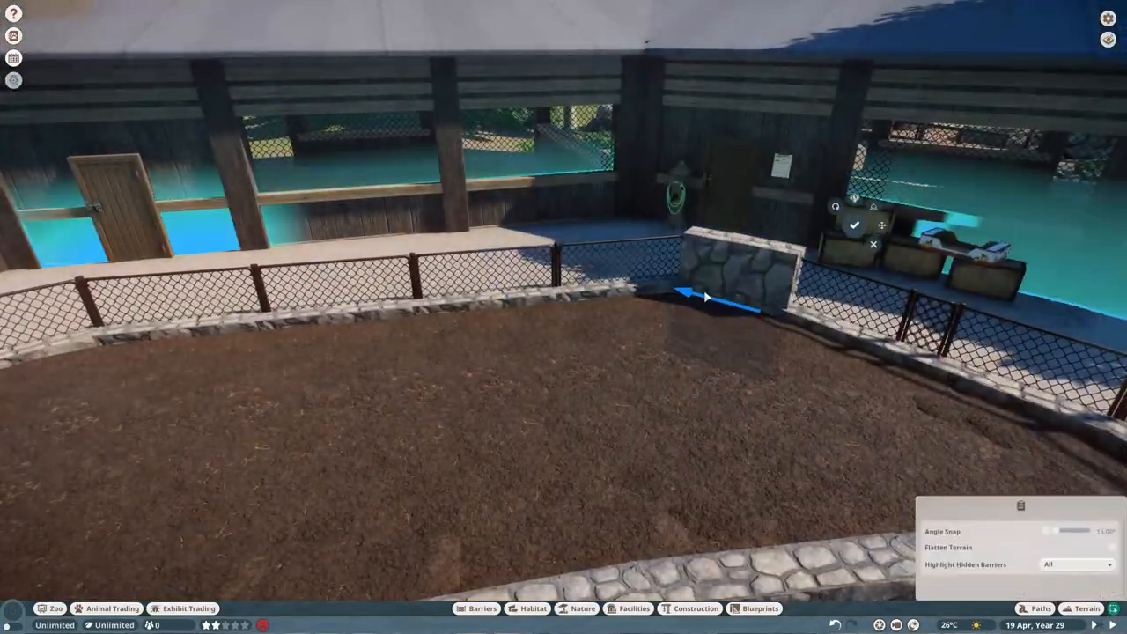
- Place boulders and pale shrubs in the raised bed and along the paved path
left_click(582, 609)
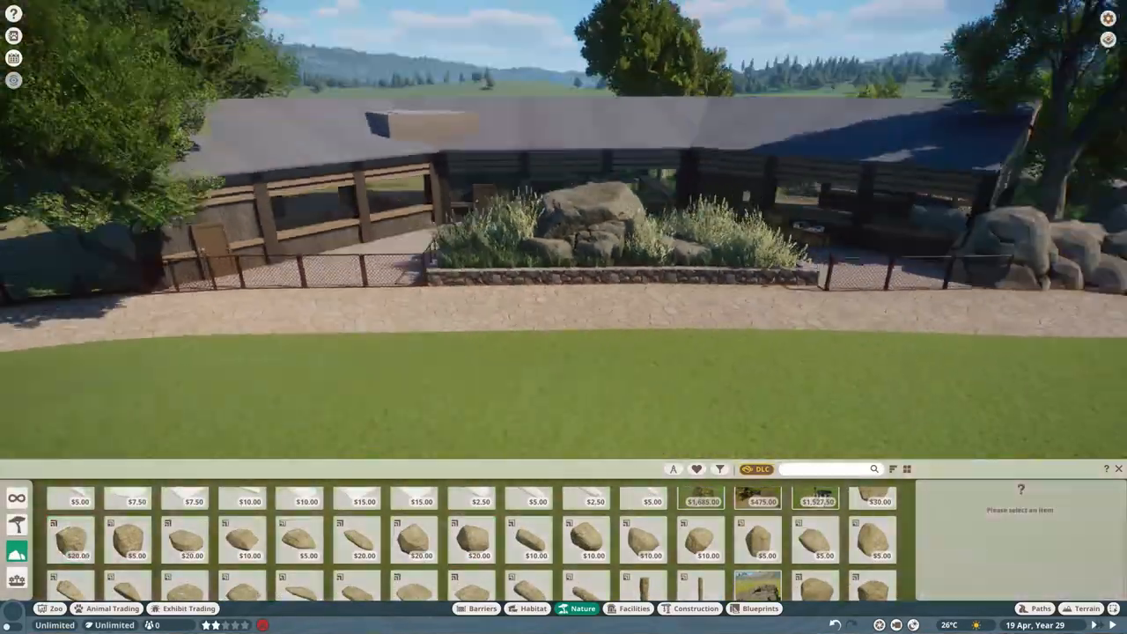
left_click(757, 524)
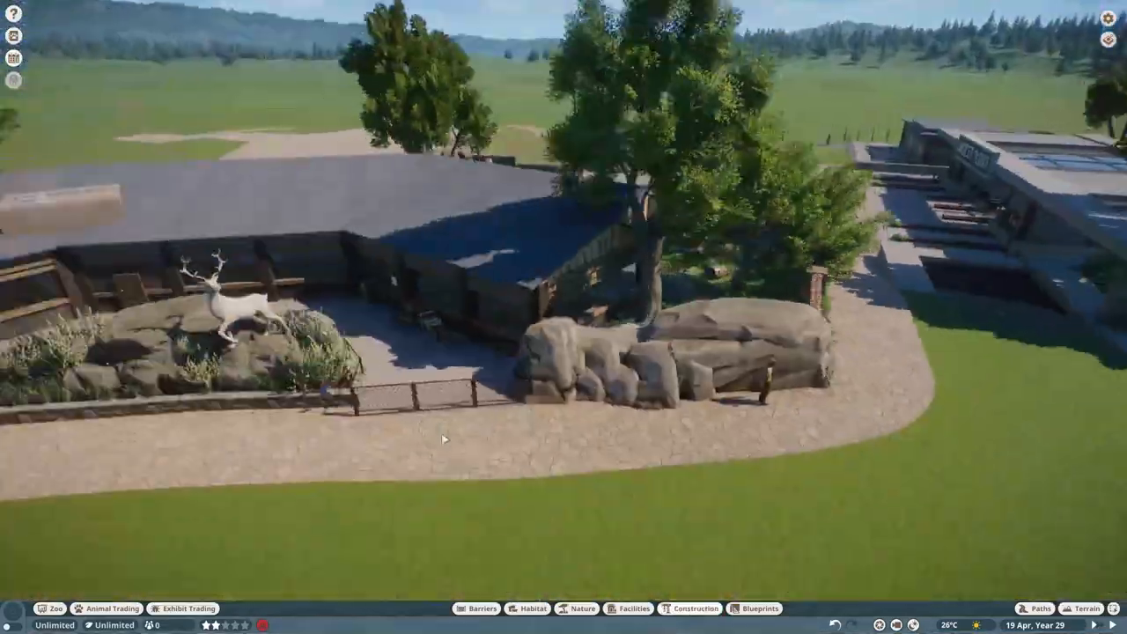
left_click(695, 609)
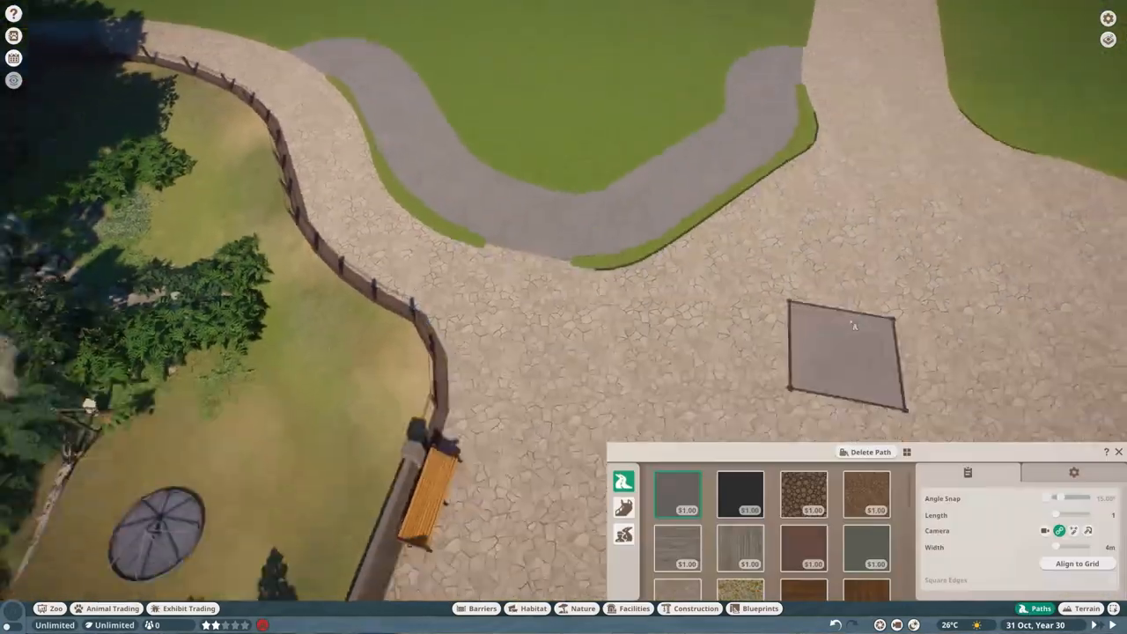
- Draw a small square of grey path on the cobblestone plaza near the bench
left_click(1087, 609)
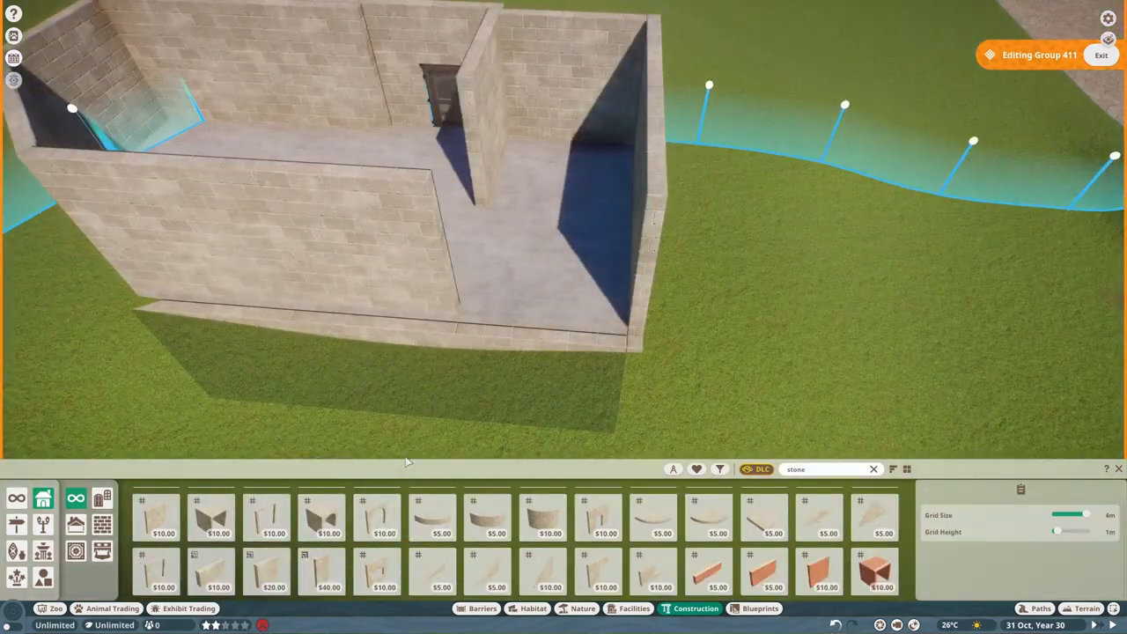
- Build stone-brick shelter walls with an open front and lay straw flooring inside
left_click(817, 510)
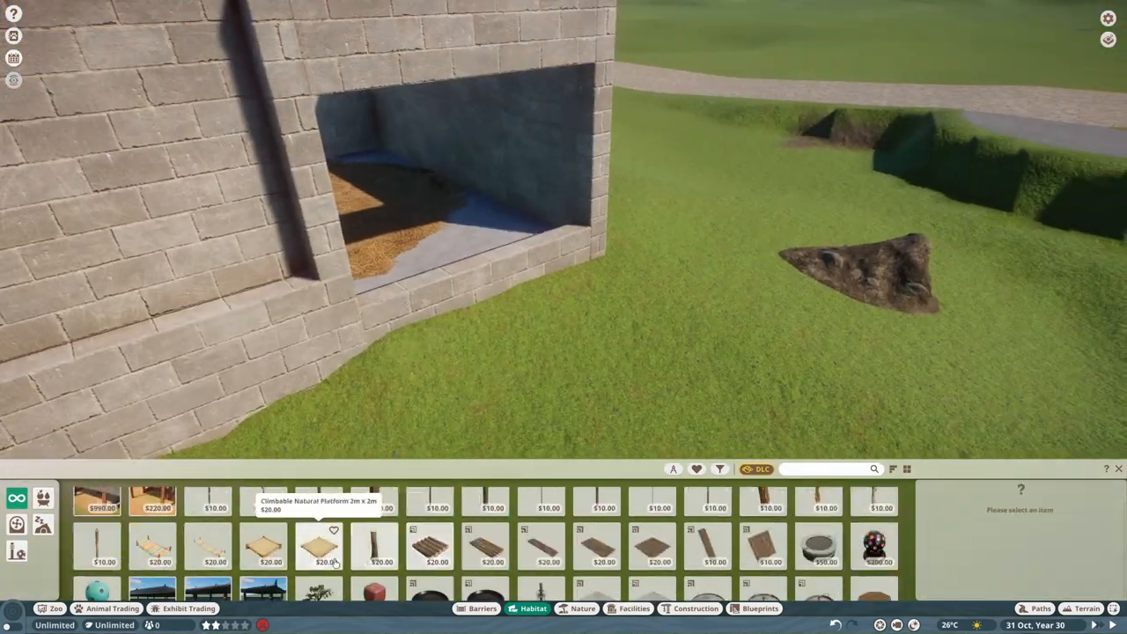
- Place a log, Climbable Platform ramp, boulder and shrubs at the shelter opening
left_click(695, 609)
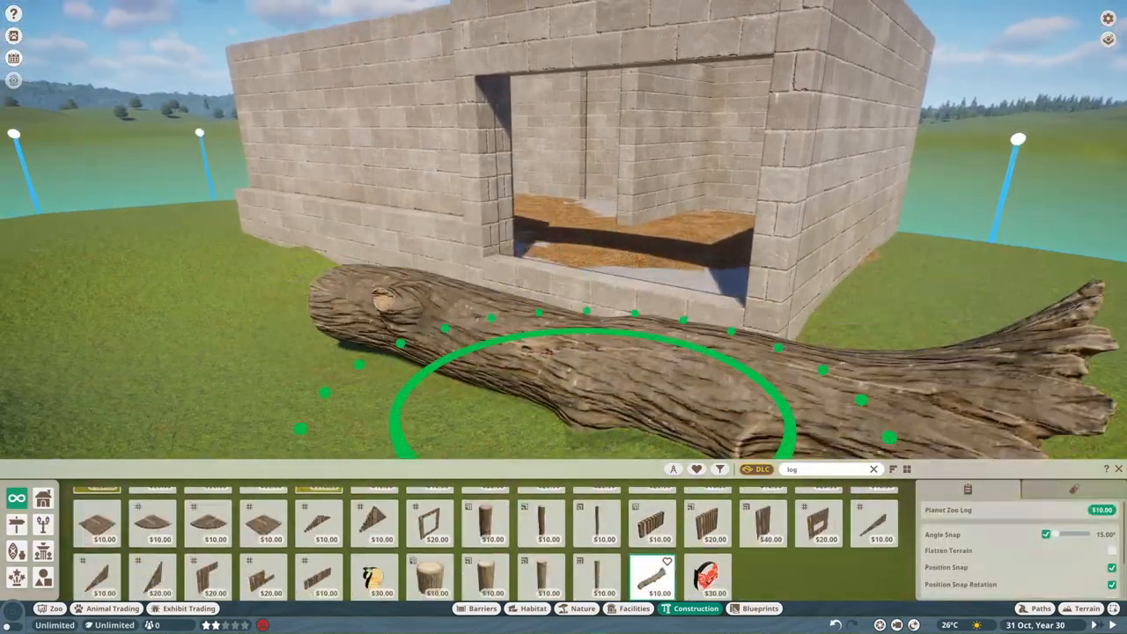
left_click(533, 609)
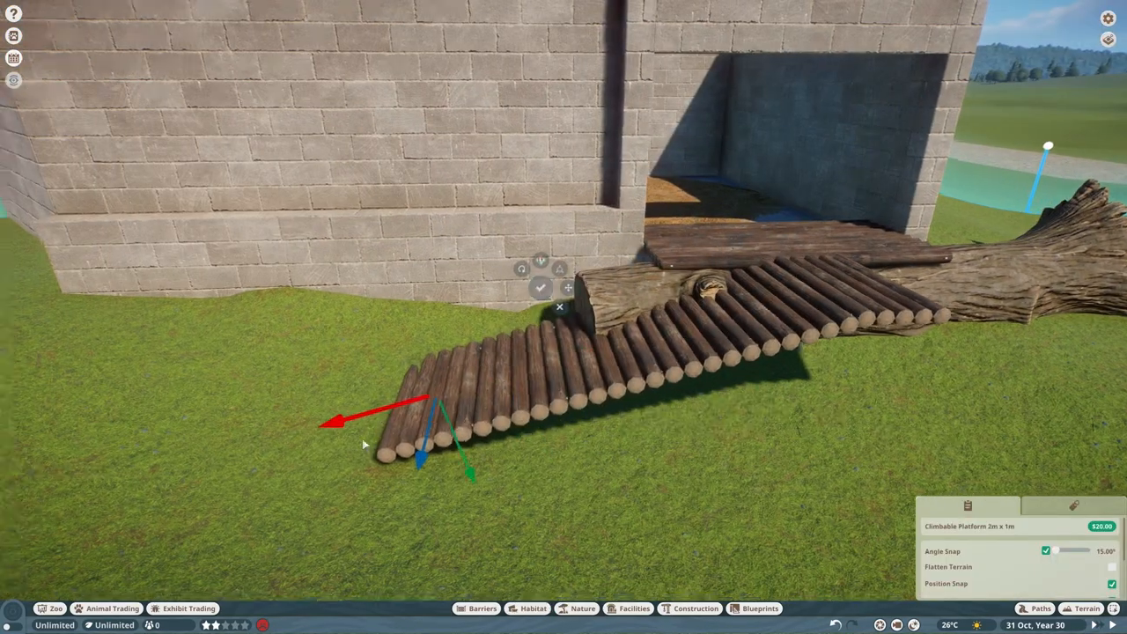
left_click(582, 608)
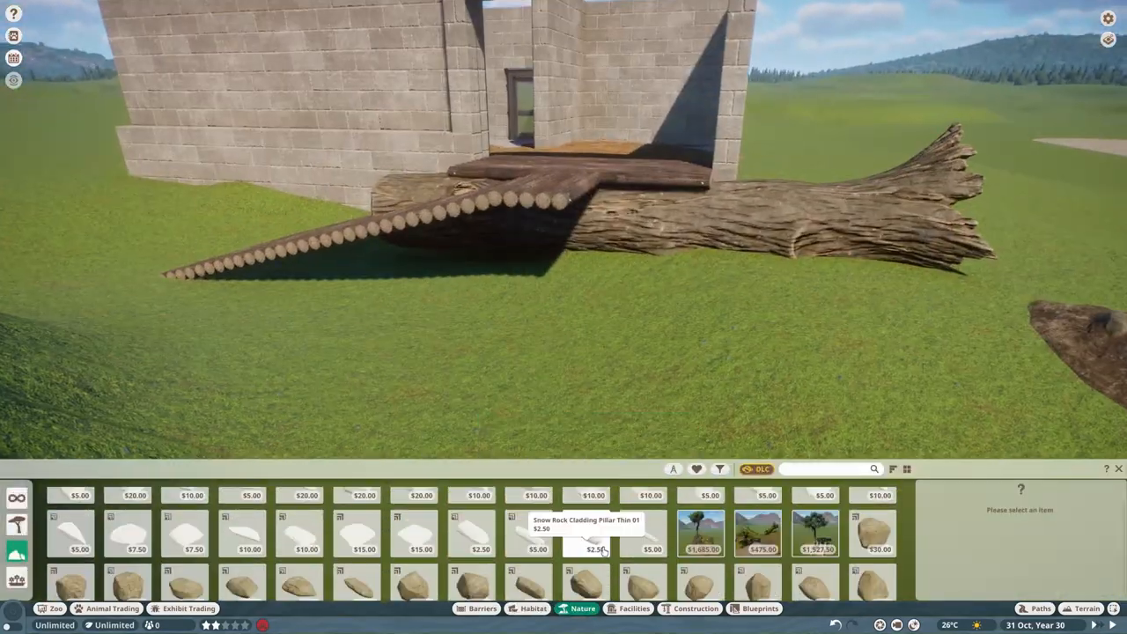
left_click(870, 528)
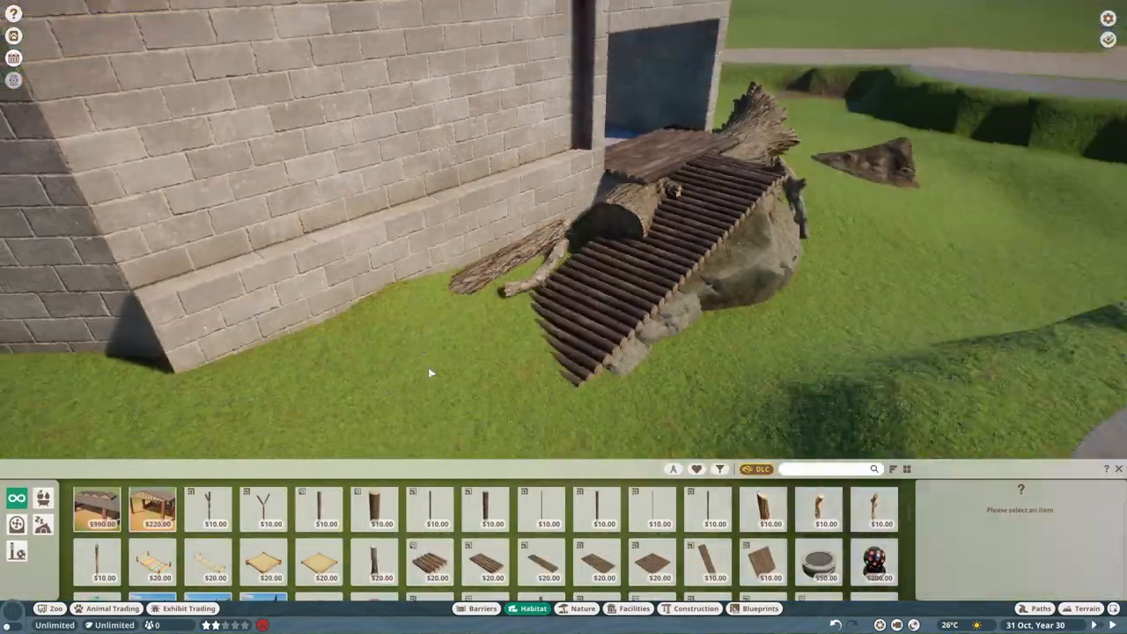
left_click(583, 608)
type("decal")
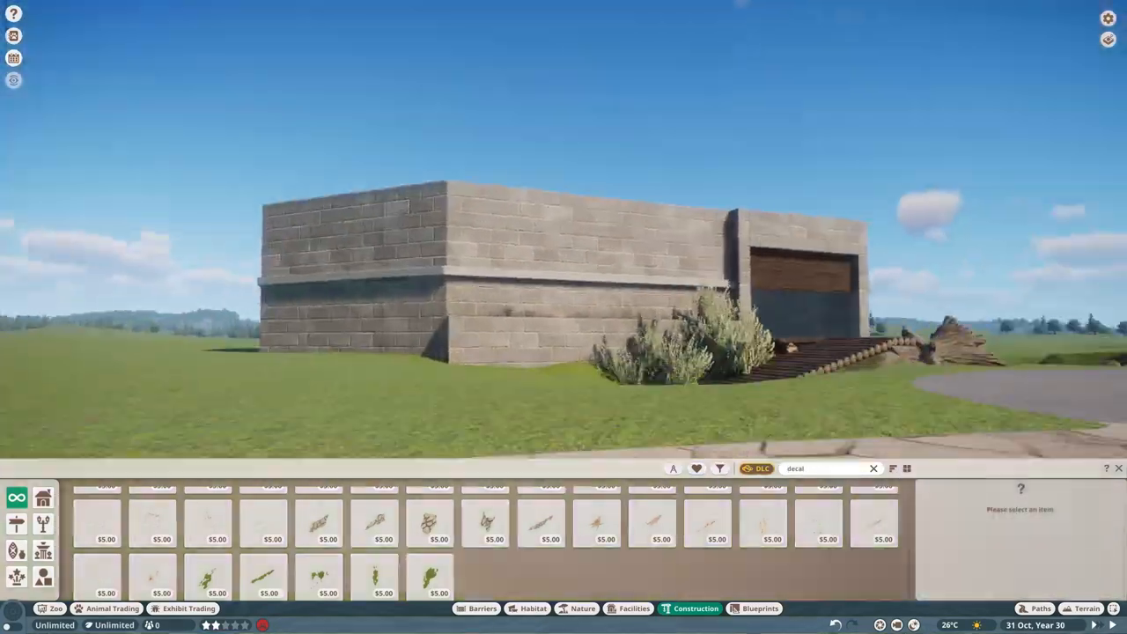
- Extend a stone wall from the shelter alongside the grey path
left_click(1087, 608)
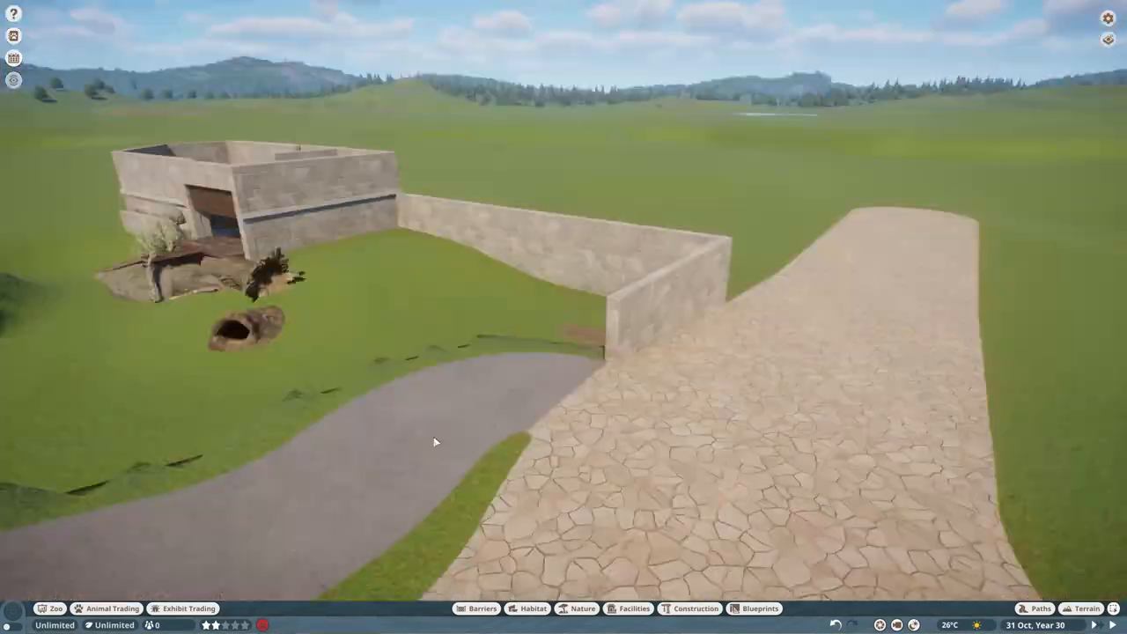
left_click(695, 608)
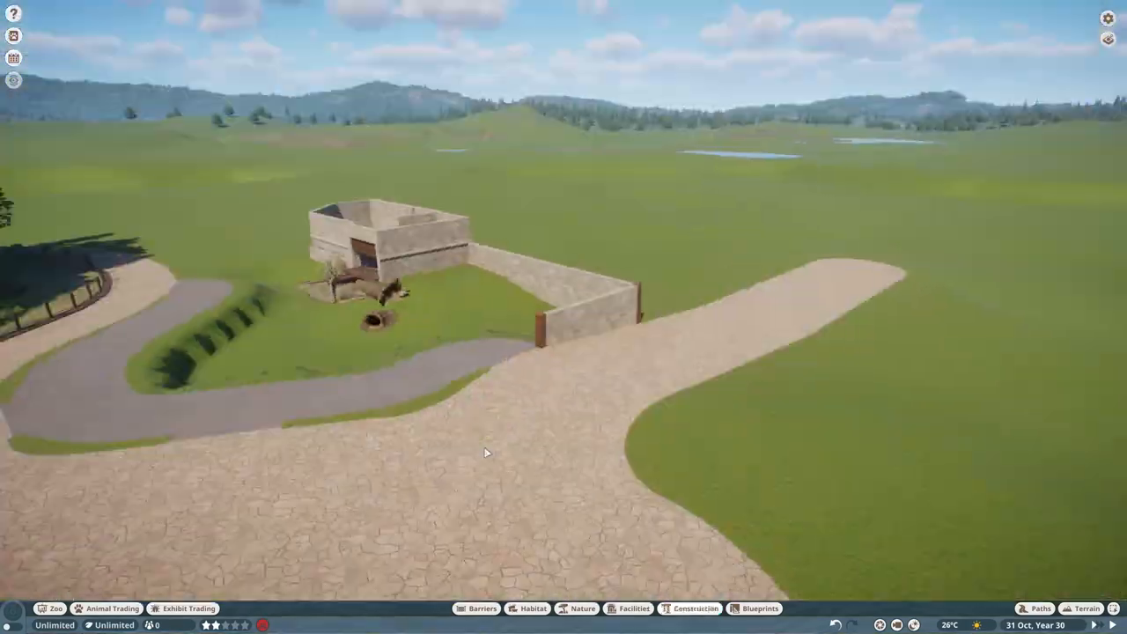
left_click(695, 609)
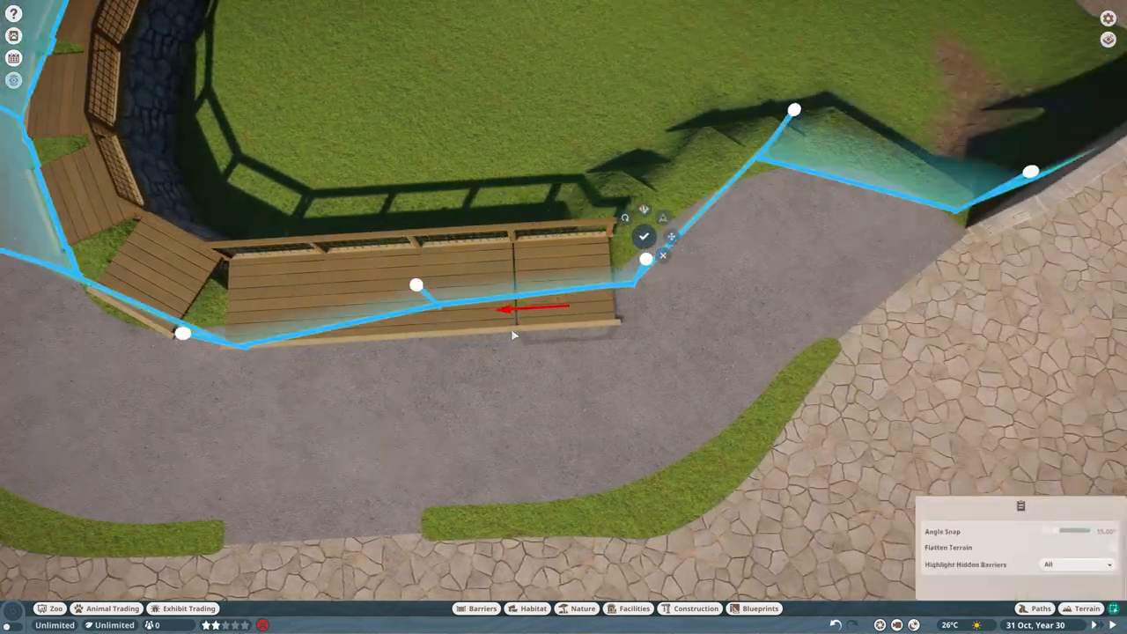
- Add a railed wooden viewing deck along the path and slope grass against the walls
left_click(1087, 608)
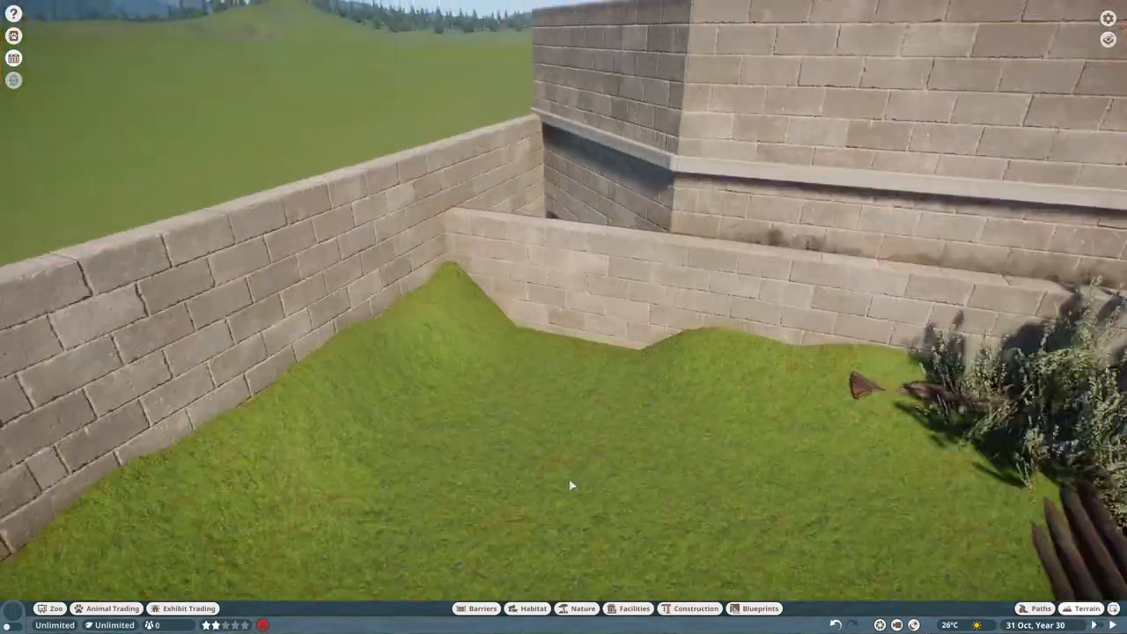
- Finish the curved wooden deck's mesh railing and begin placing a stained wood panel
left_click(582, 608)
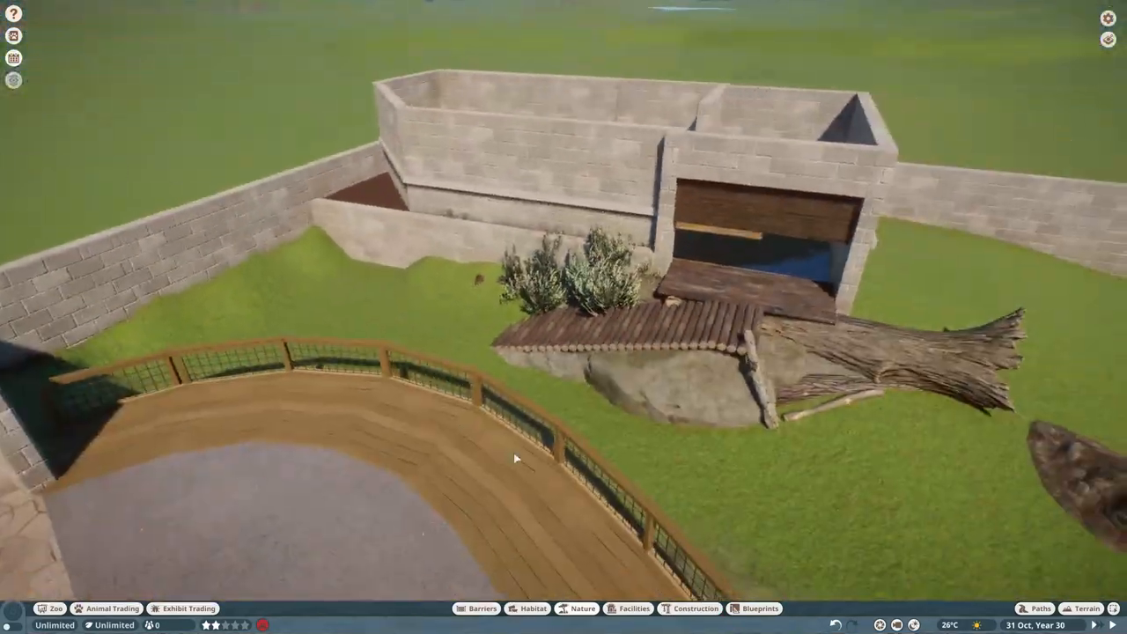
left_click(696, 609)
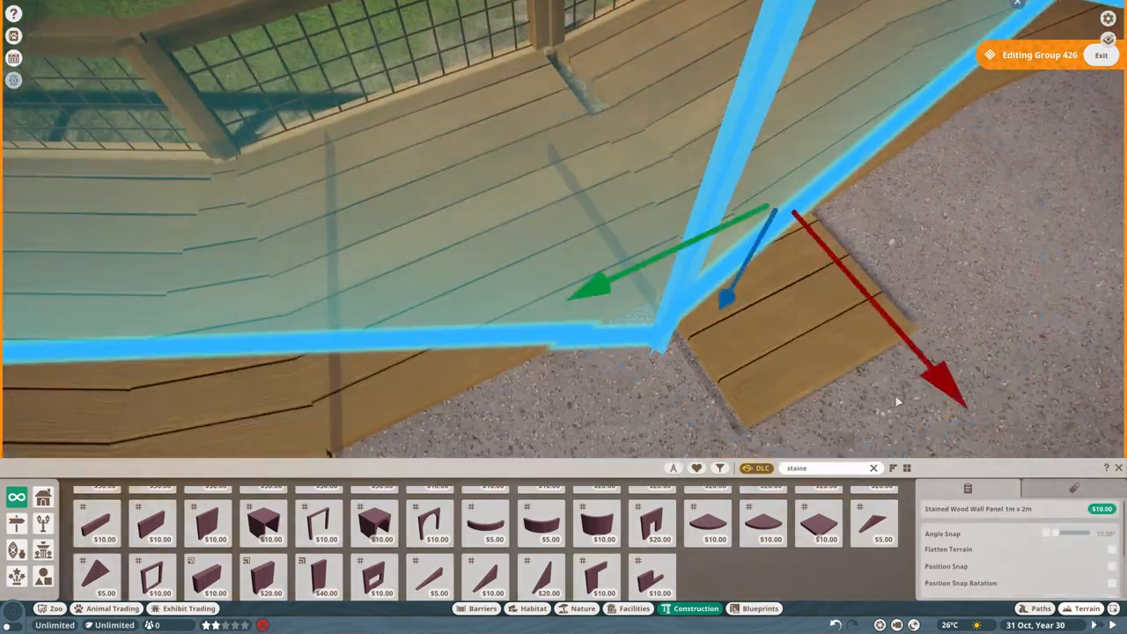
- Add stained wood deck panels, mulch path edging, and a Log 8m inside the pit
left_click(1101, 55)
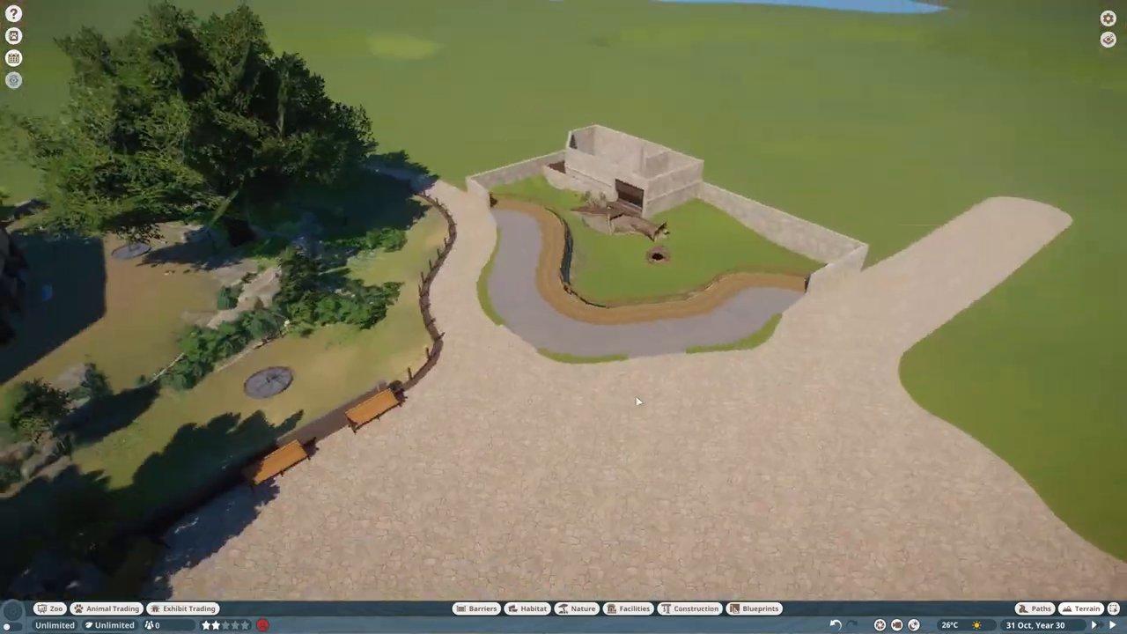
left_click(1087, 609)
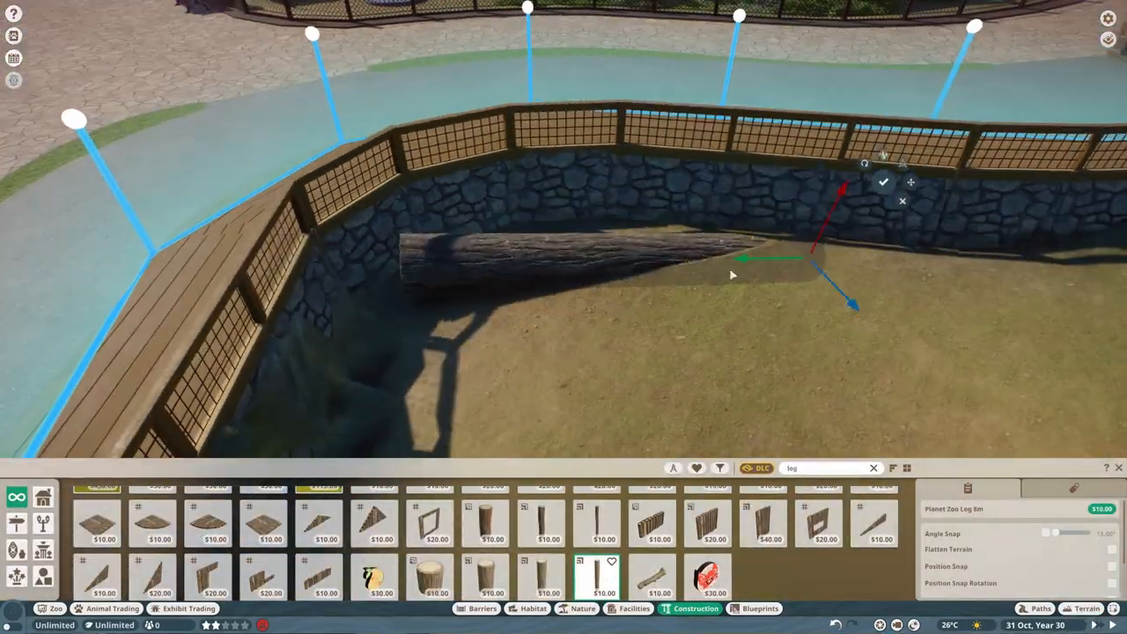
left_click(533, 608)
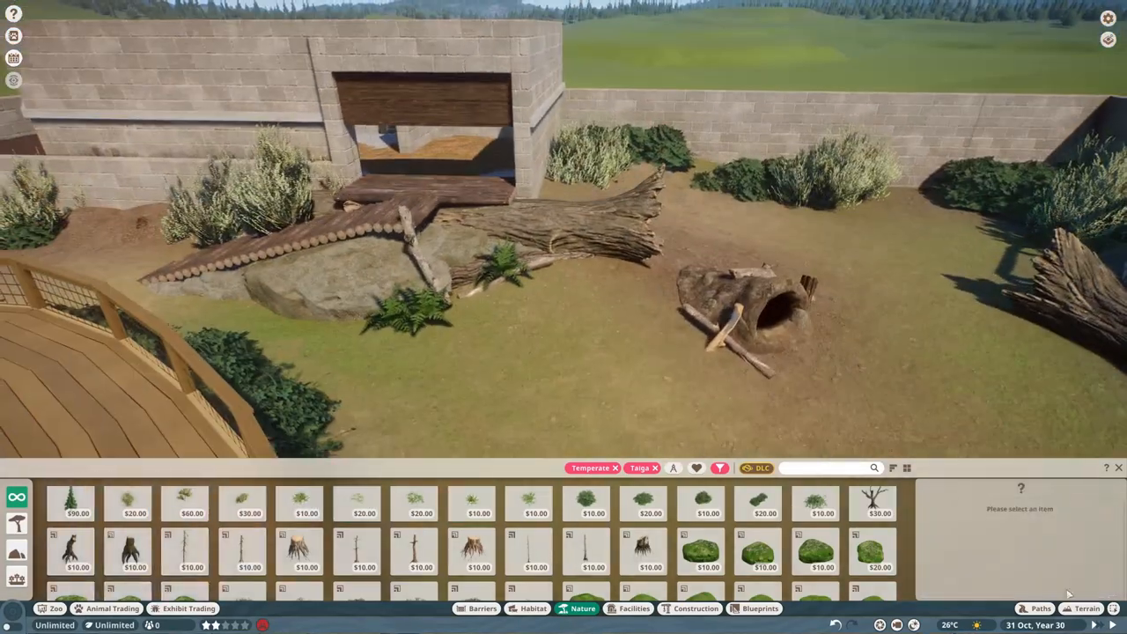
- Plant several Ponytail Palms around the central logs and beside the right-hand fallen tree
left_click(528, 550)
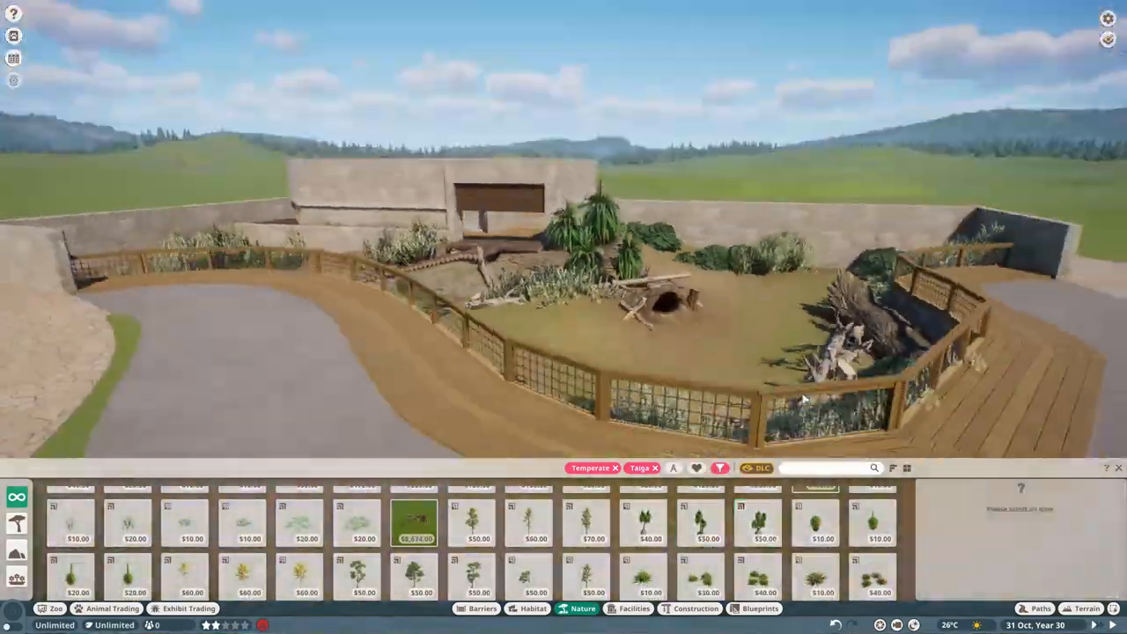
left_click(647, 520)
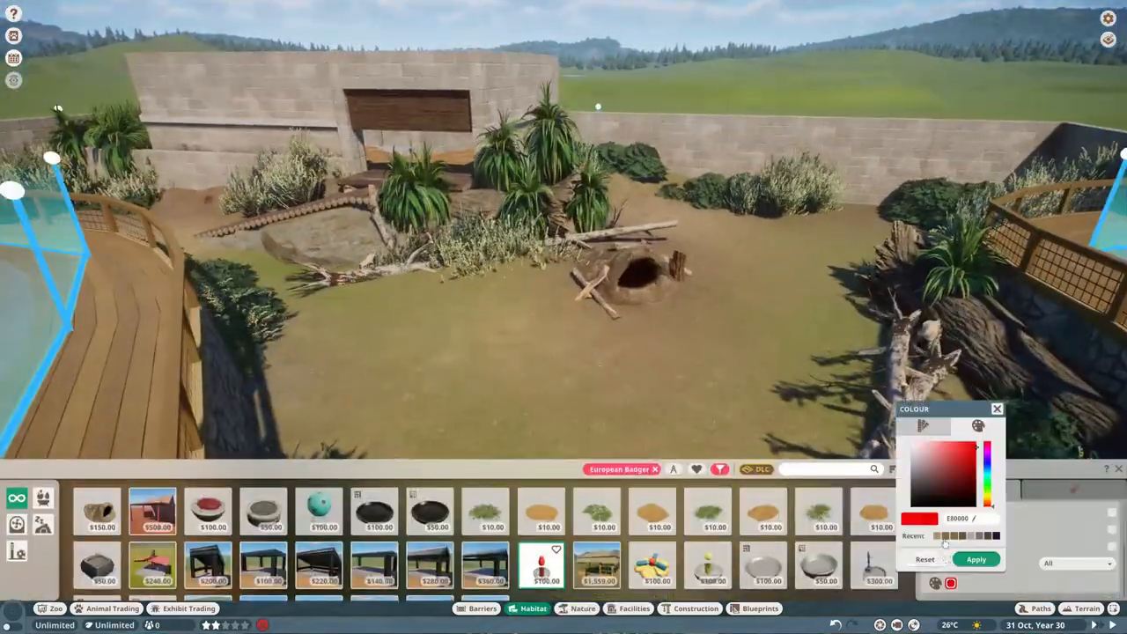
left_click(582, 609)
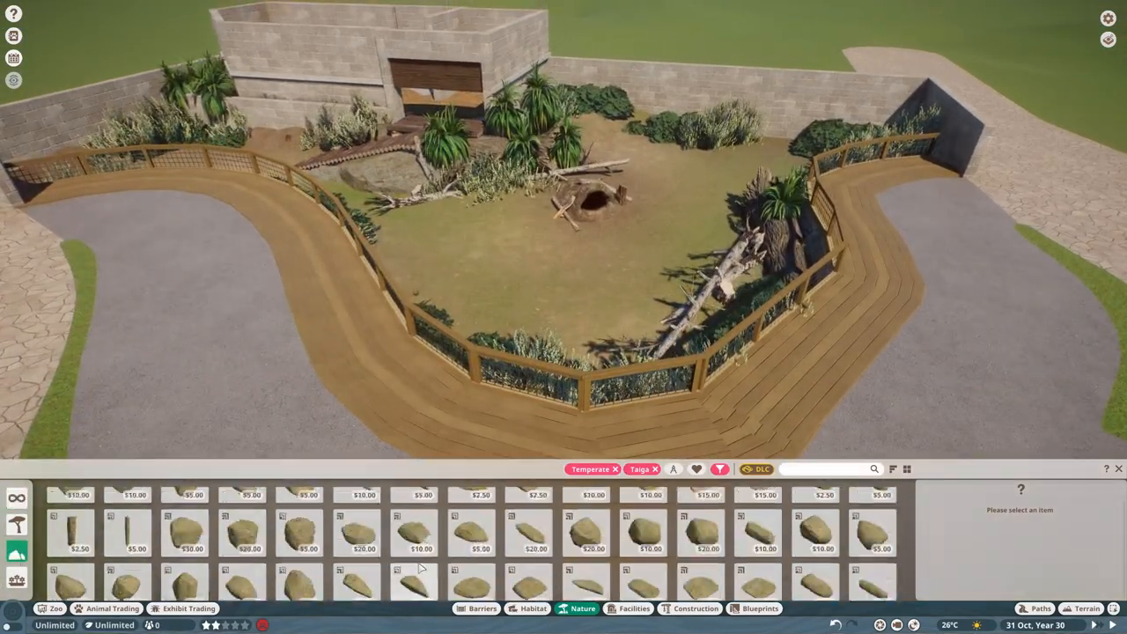
- Place Ponytail Palm Tree 01 by the shelter and add boulders along the right side
left_click(647, 531)
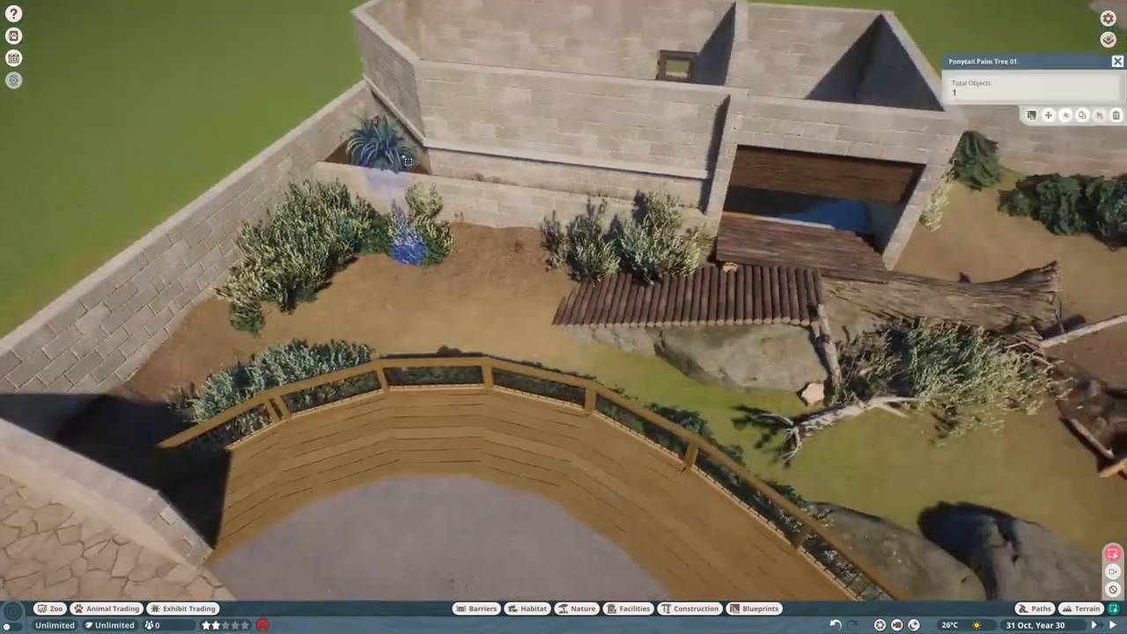
left_click(581, 608)
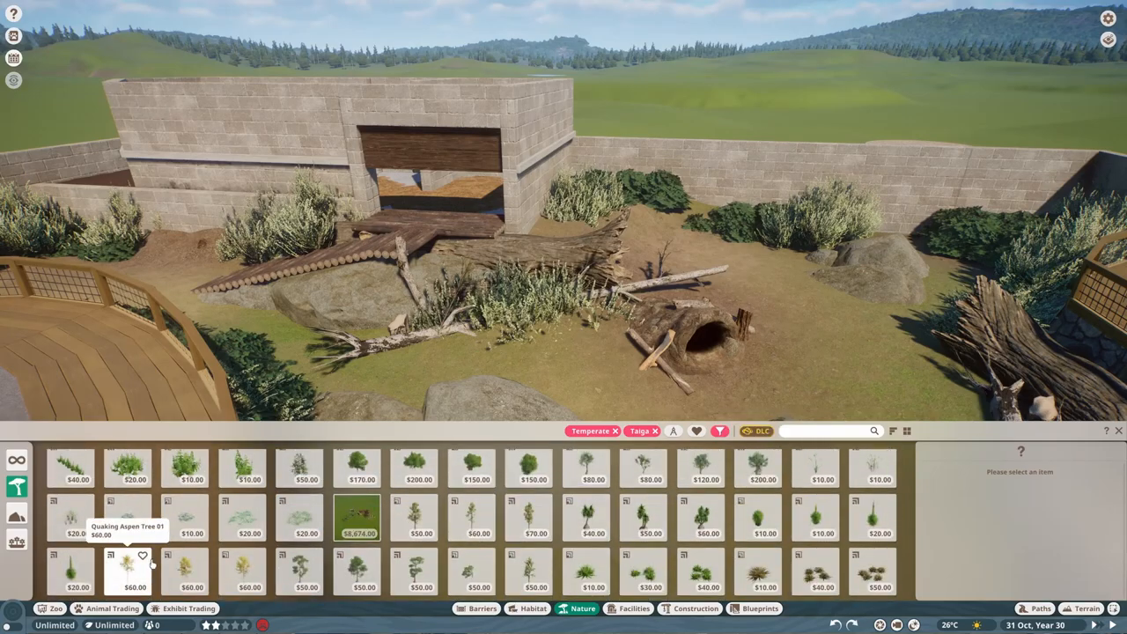
- Plant Ponytail Palm Tree 02 along the shelter wall and flanking the log ramp
left_click(650, 518)
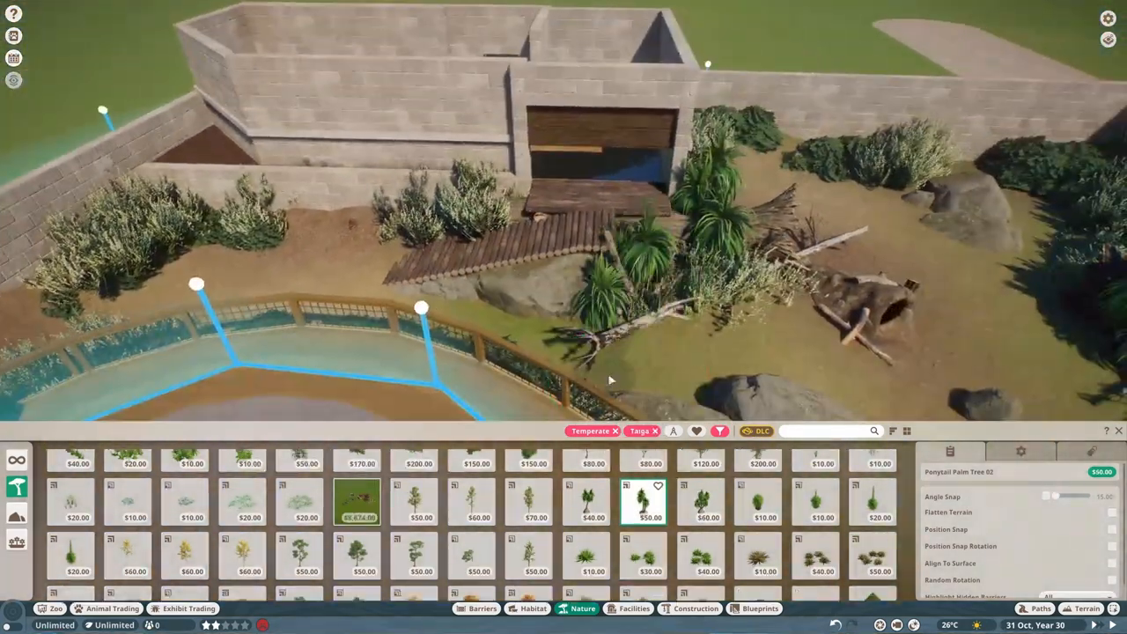
left_click(694, 609)
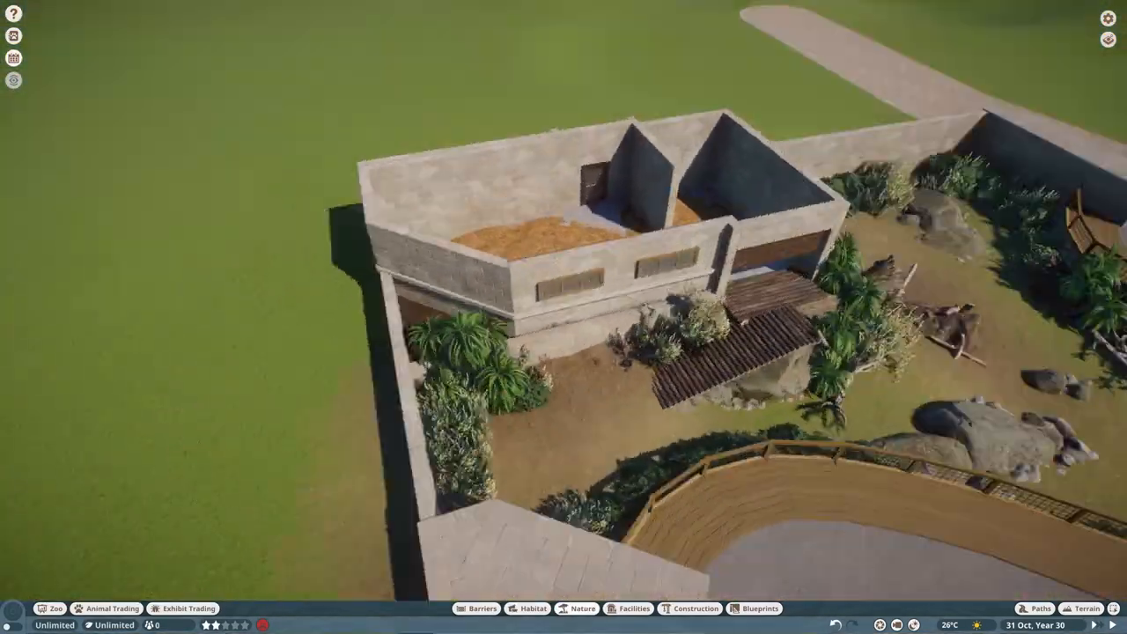
- Roof the shelter with skylights and AC units, then lay Mulch Patches Straight Half 2m
left_click(696, 608)
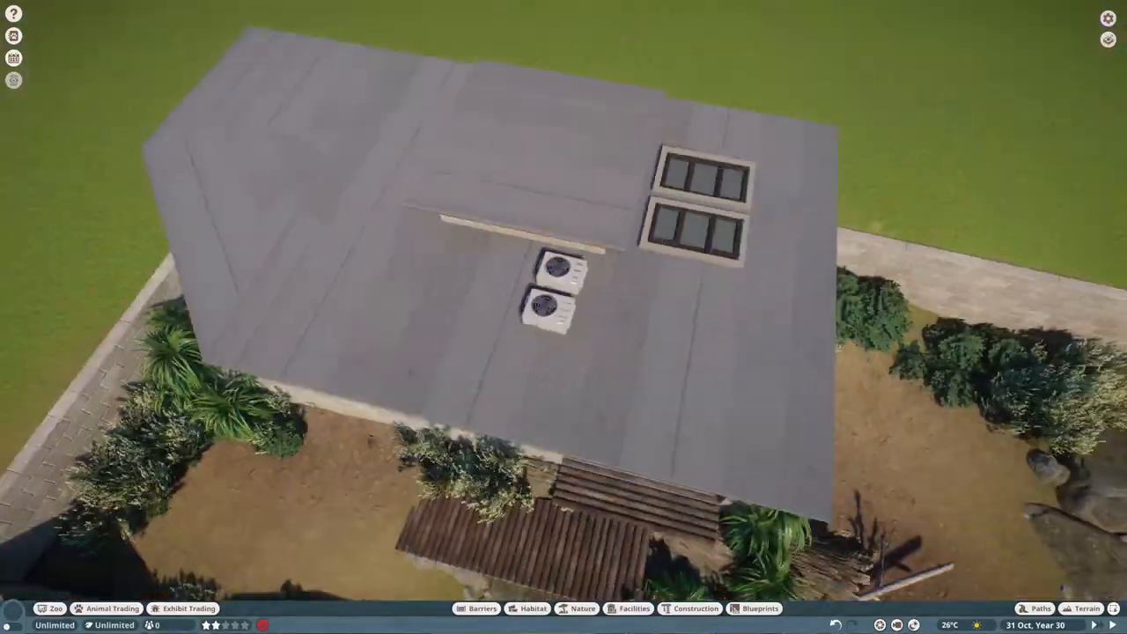
left_click(1041, 609)
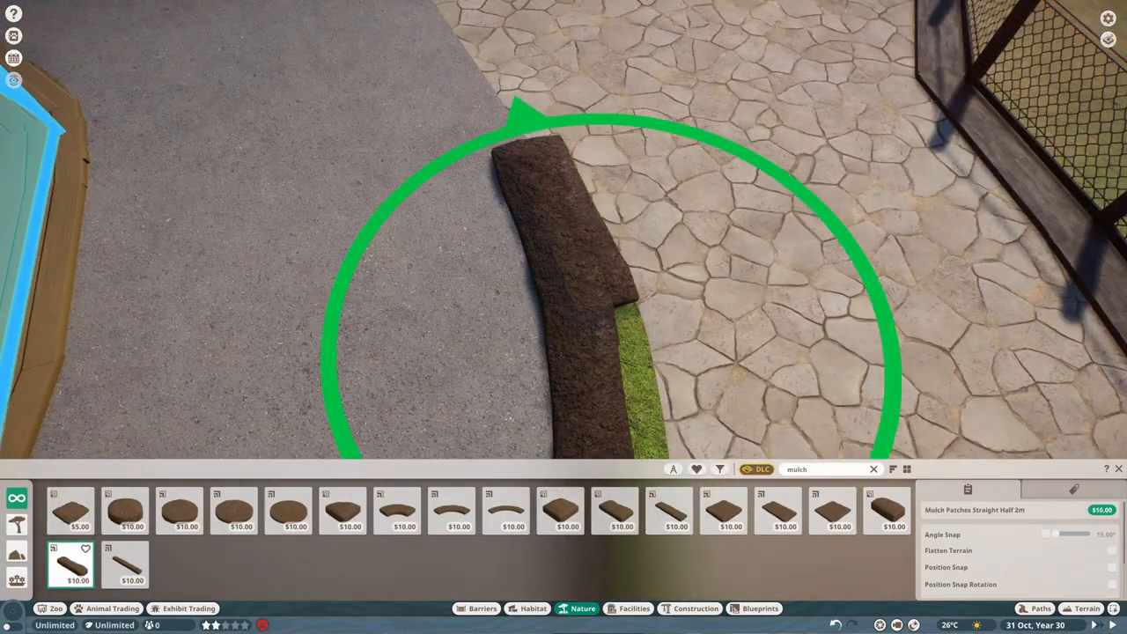
- Extend mulch path edging, add benches and flowering hedges, and place Classic Lamp Post 02
left_click(887, 511)
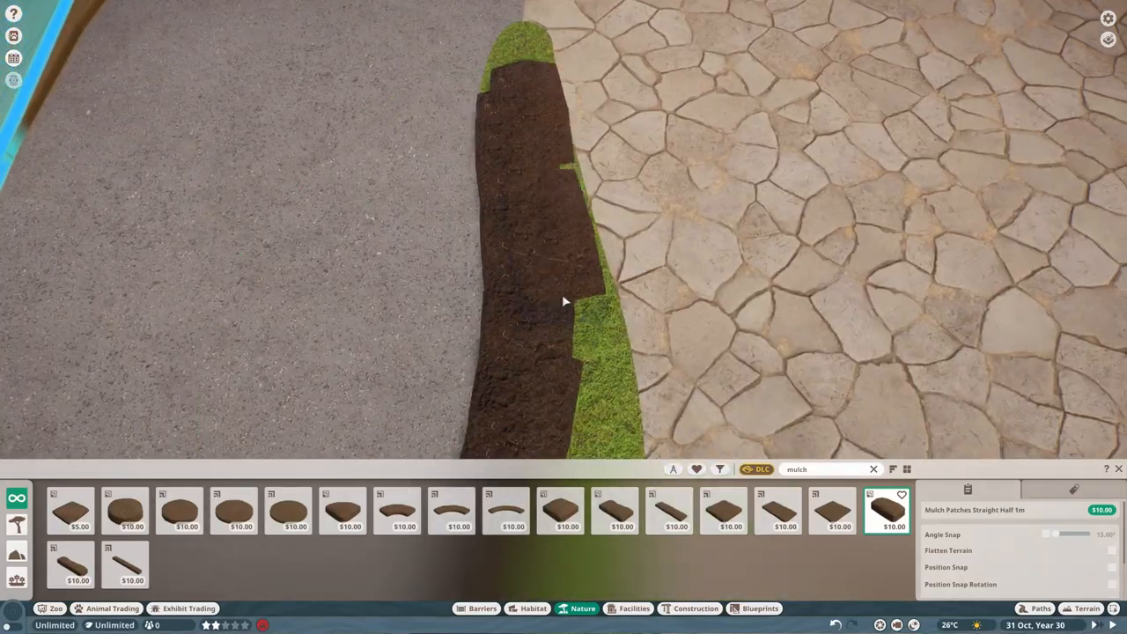
left_click(70, 511)
type("lamp")
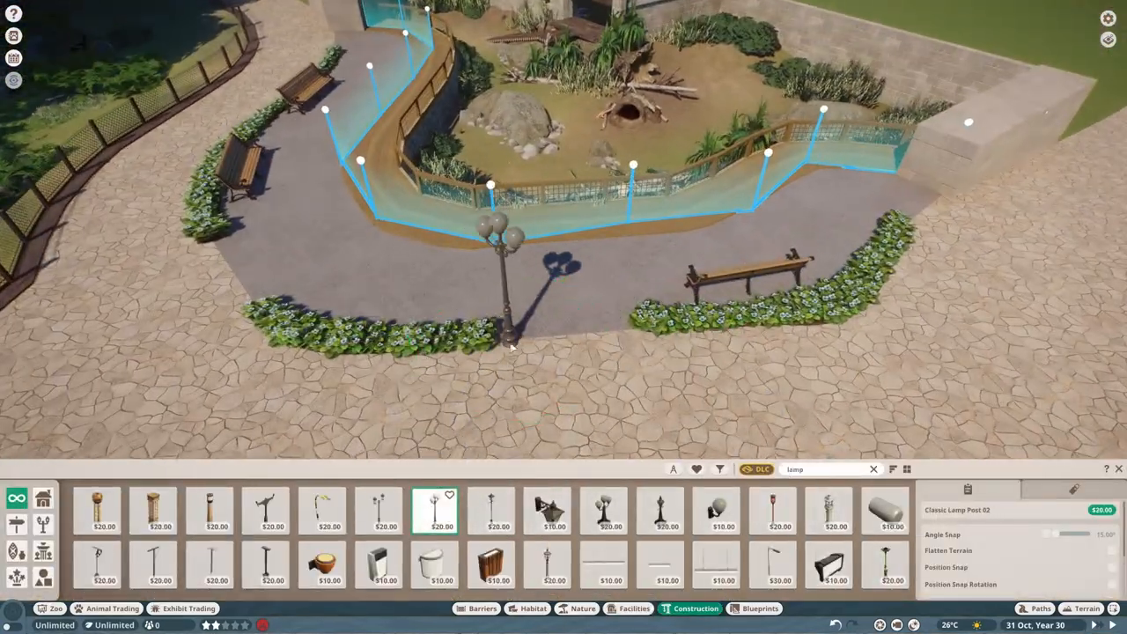
left_click(659, 511)
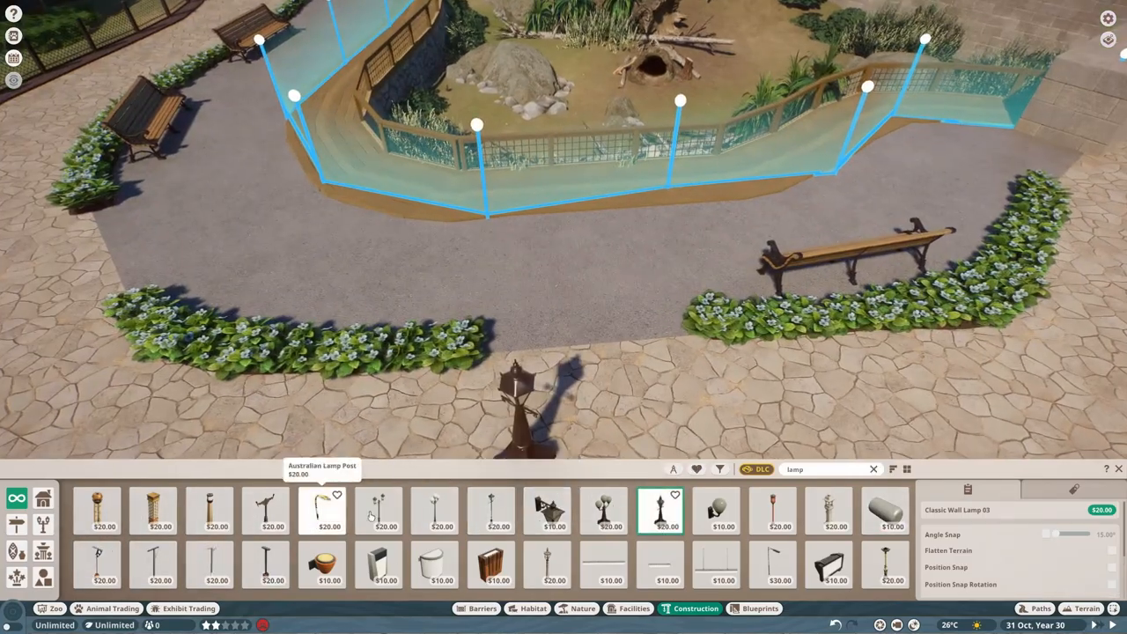